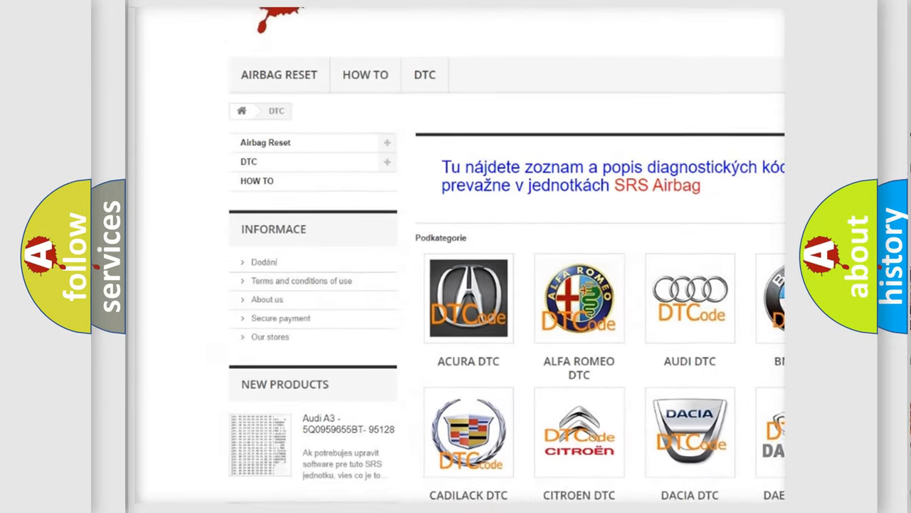
pyautogui.scroll(-3)
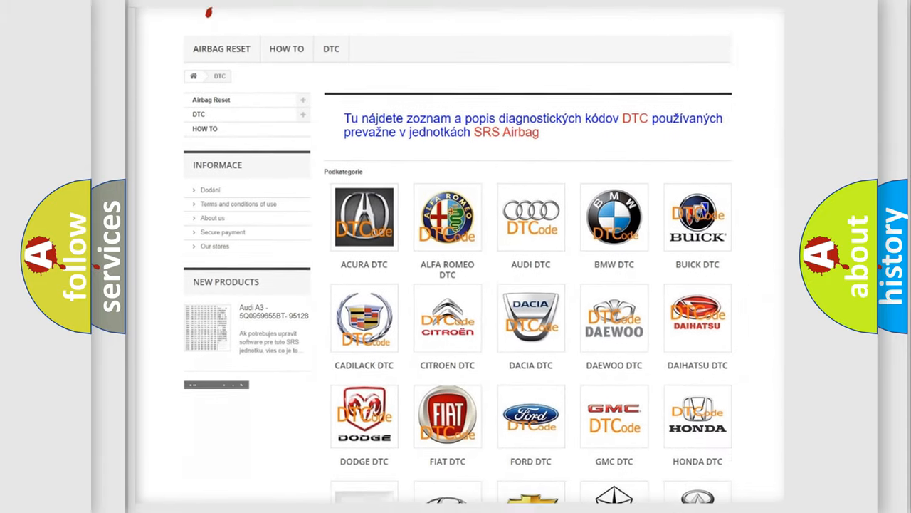
pyautogui.scroll(-3)
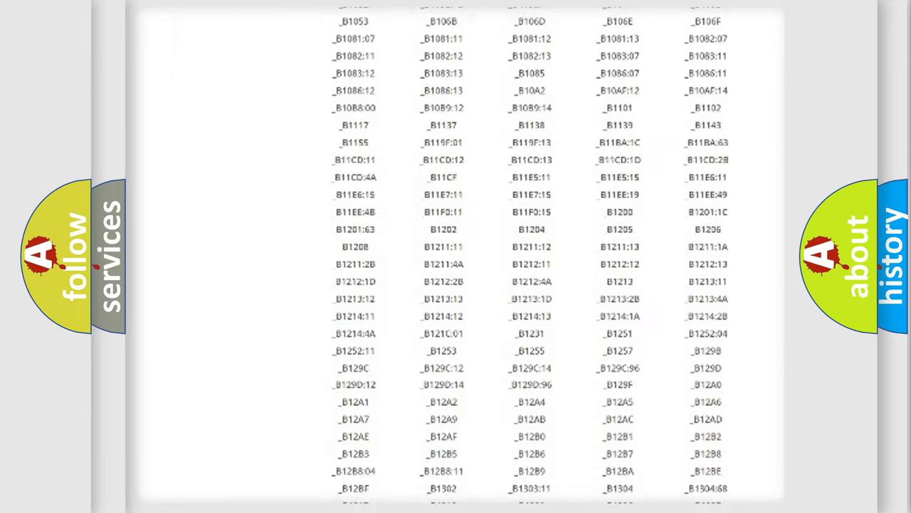
pyautogui.scroll(-3)
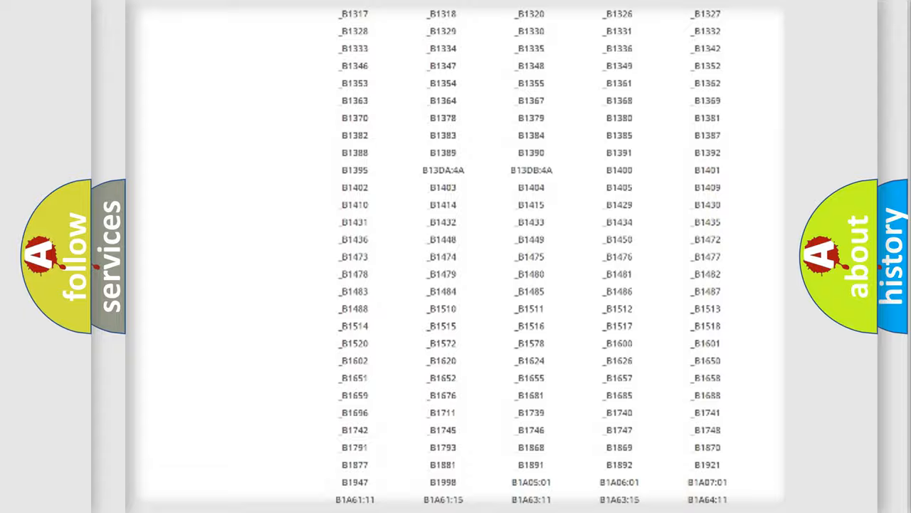